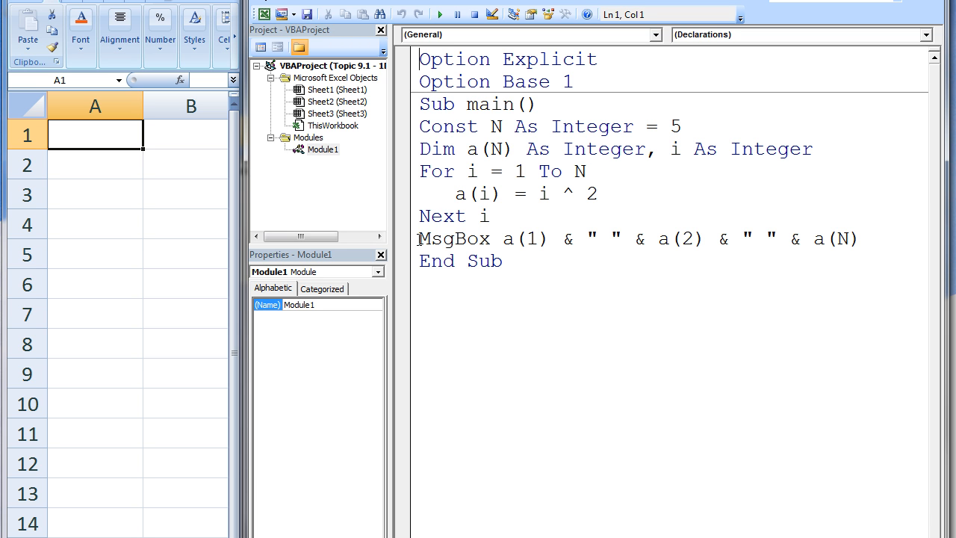
{"action": "mouse_move", "coordinate": [445, 82]}
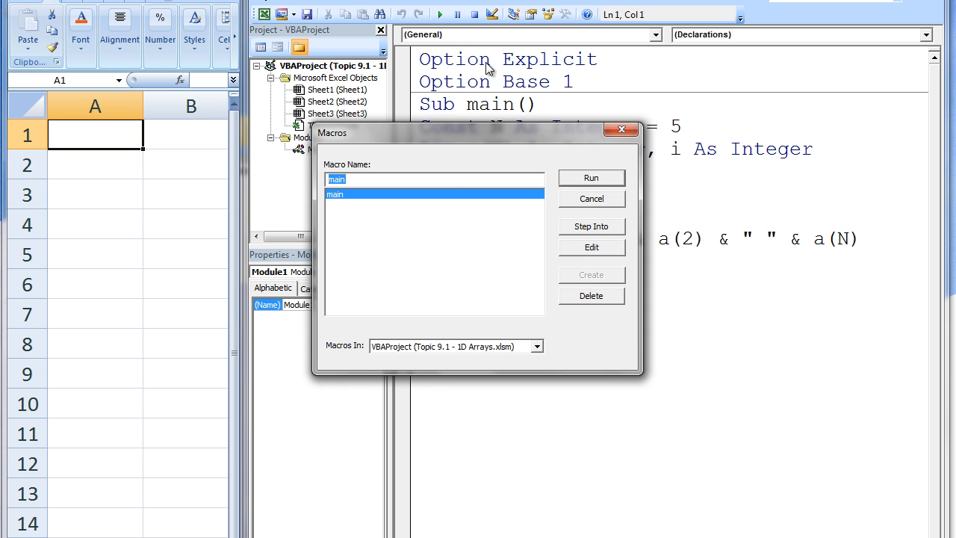
Step: Run the main macro and dismiss its 1 4 25 result message
{"action": "left_click", "coordinate": [590, 177]}
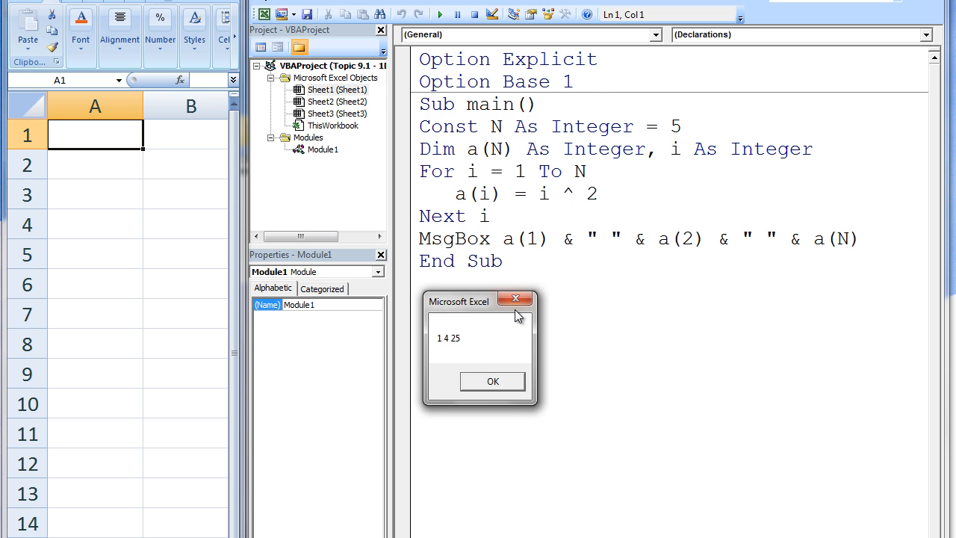
{"action": "mouse_move", "coordinate": [488, 387]}
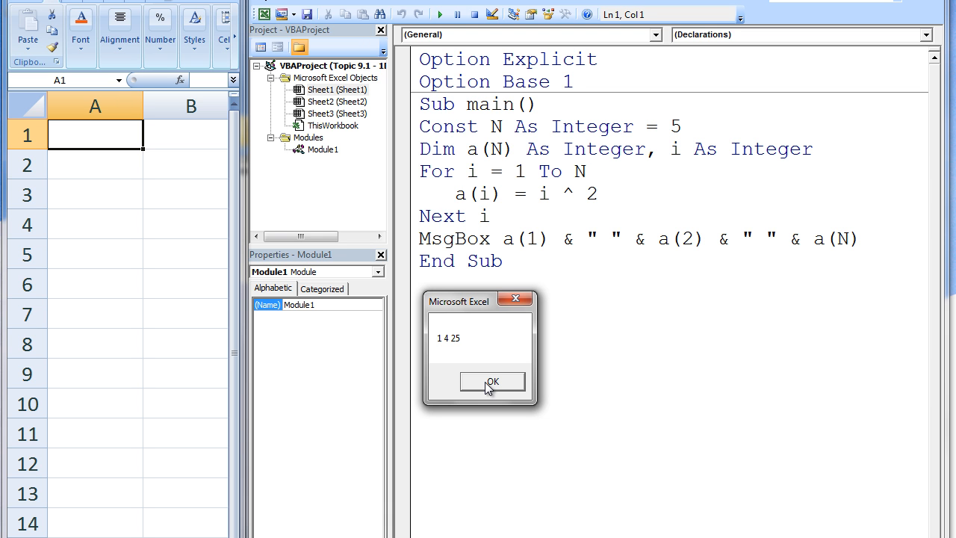
{"action": "left_click", "coordinate": [491, 381]}
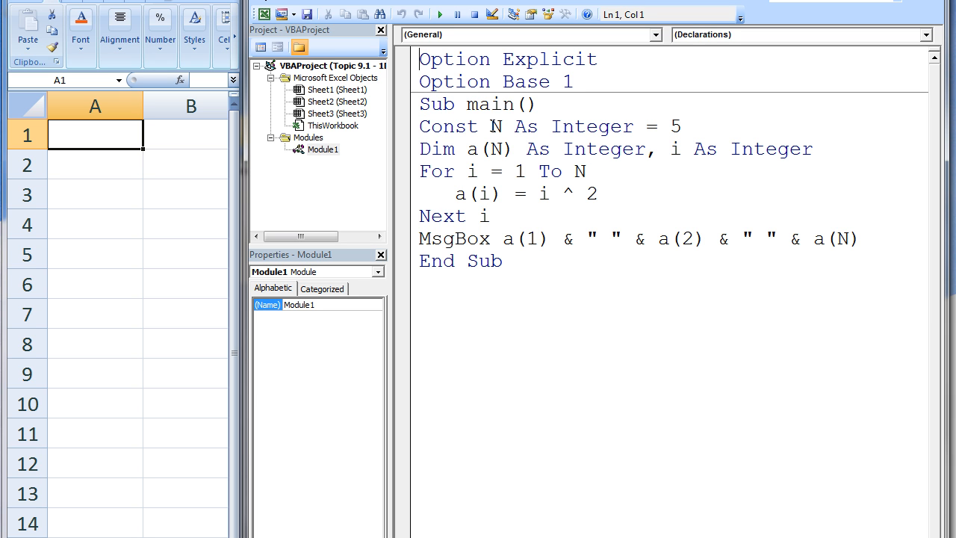
{"action": "mouse_move", "coordinate": [584, 175]}
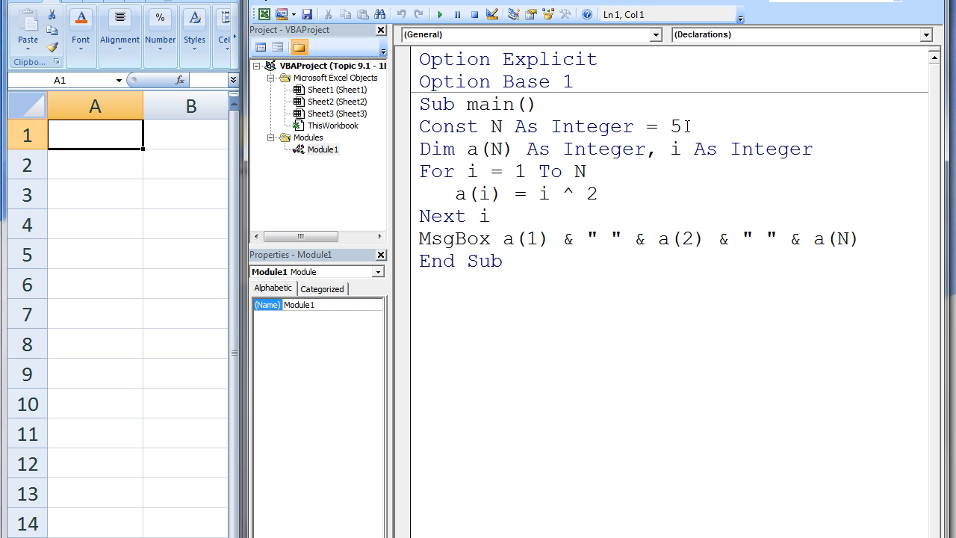
Step: Set Const N to 12, rerun the macro, and close the 1 4 144 result
{"action": "type", "text": "12"}
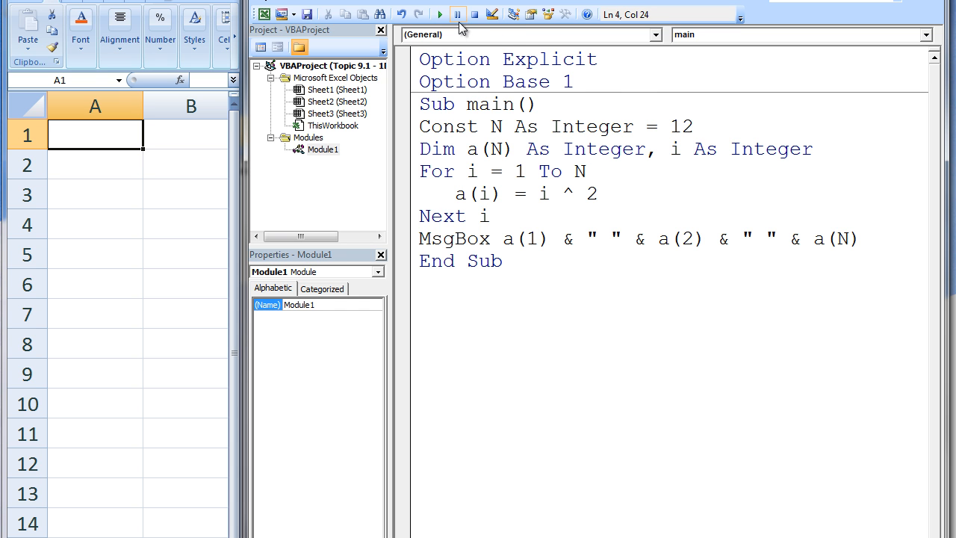
{"action": "left_click", "coordinate": [439, 14]}
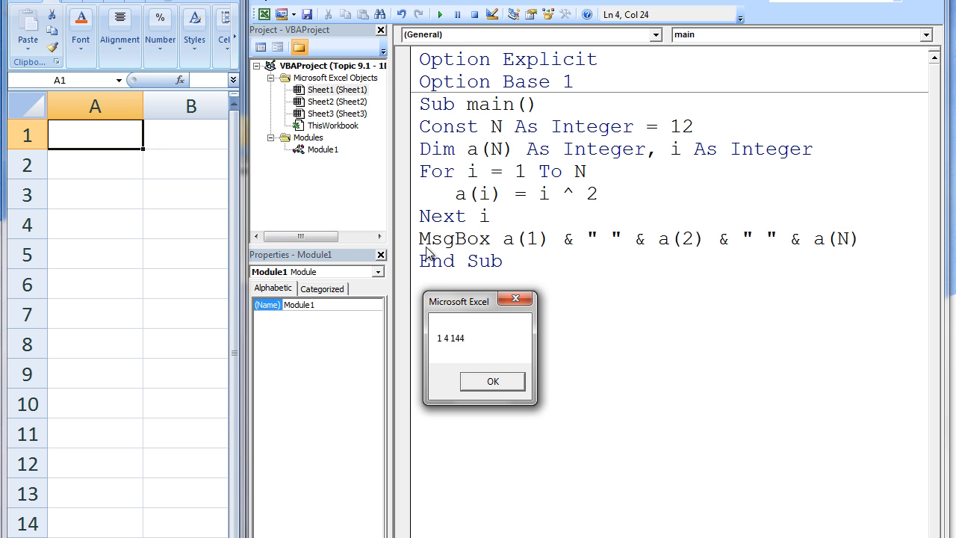
{"action": "mouse_move", "coordinate": [470, 395]}
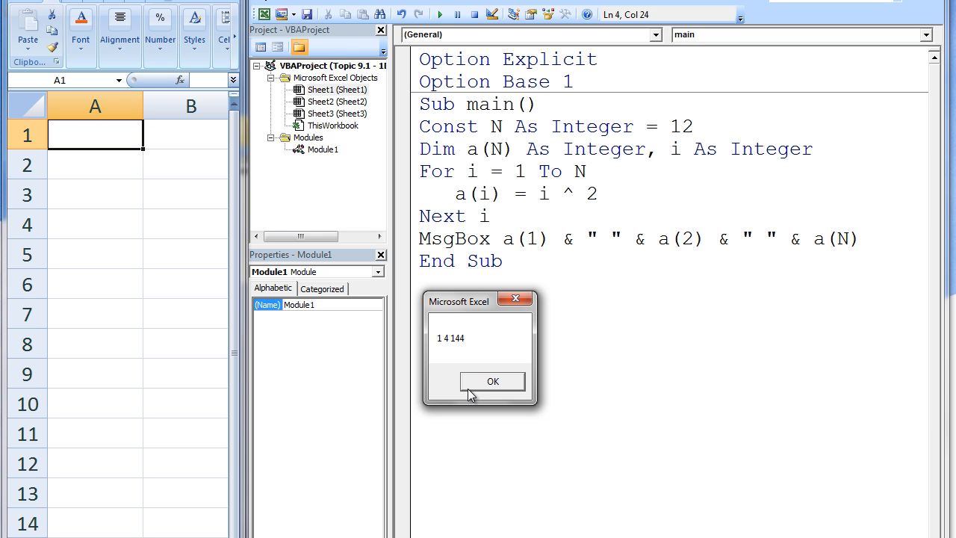
{"action": "left_click", "coordinate": [492, 381]}
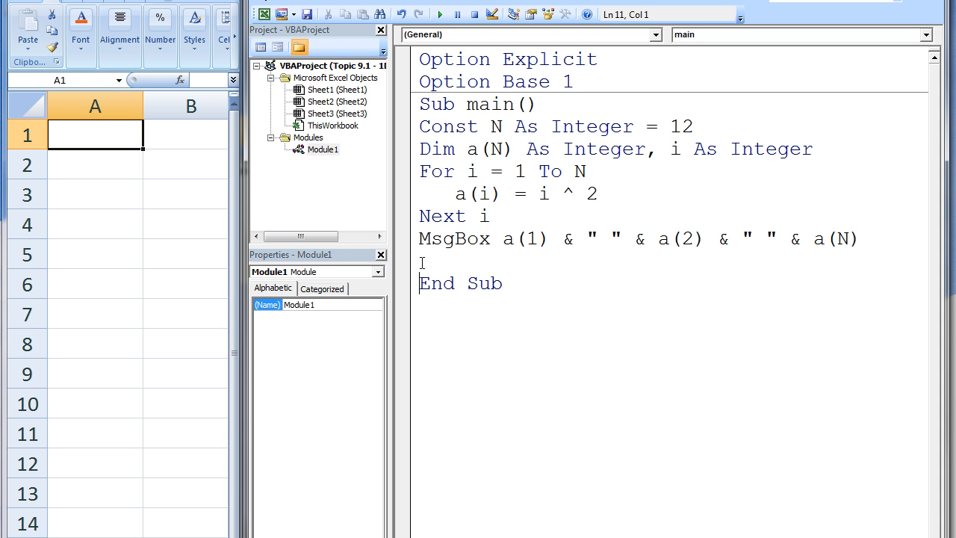
Step: Add the line a(20) = 1, run the macro, and dismiss the 1 4 144 message
{"action": "type", "text": "a ("}
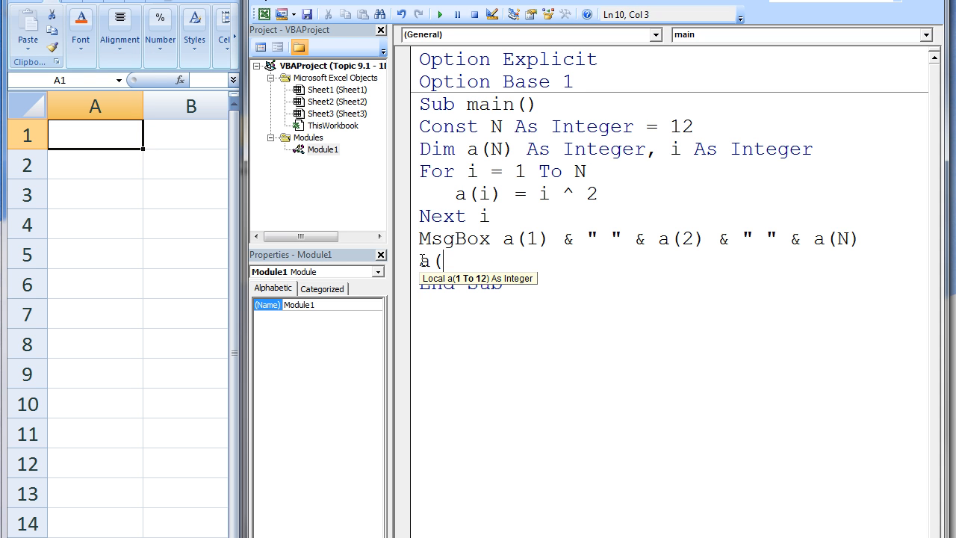
{"action": "type", "text": "20) ="}
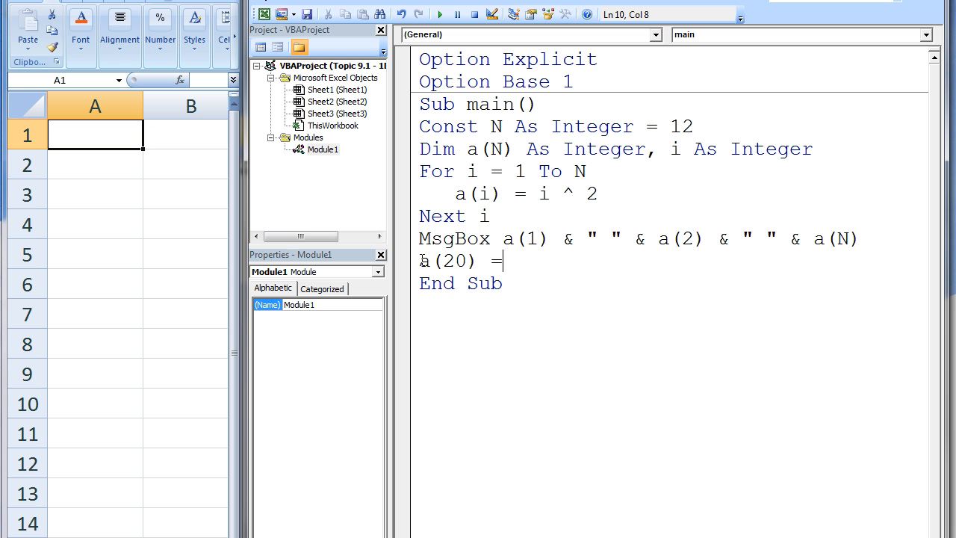
{"action": "type", "text": "1"}
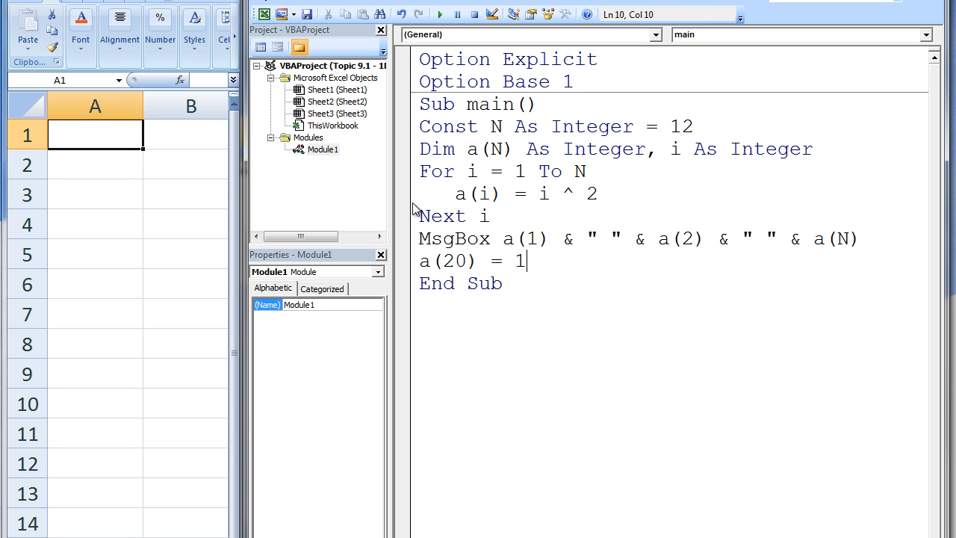
{"action": "left_click", "coordinate": [440, 14]}
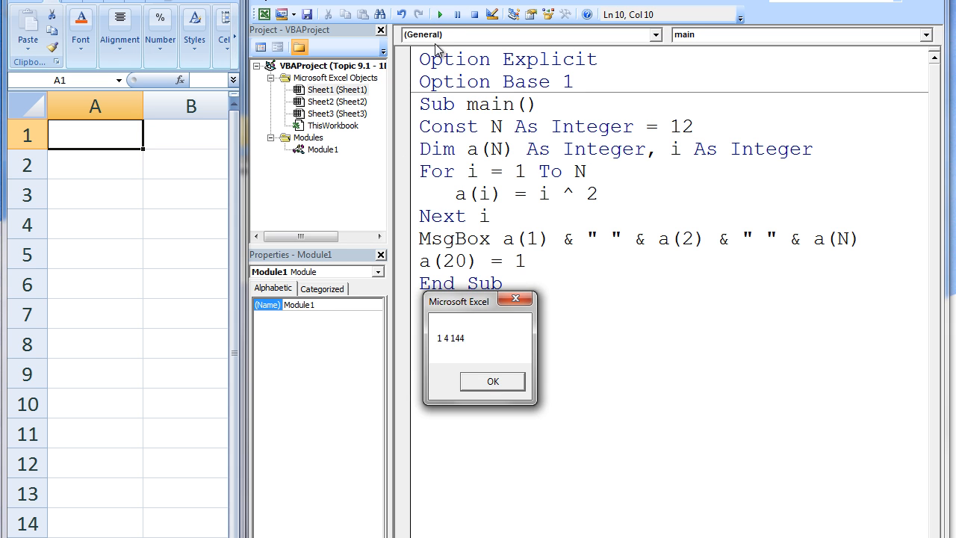
{"action": "left_click", "coordinate": [491, 381]}
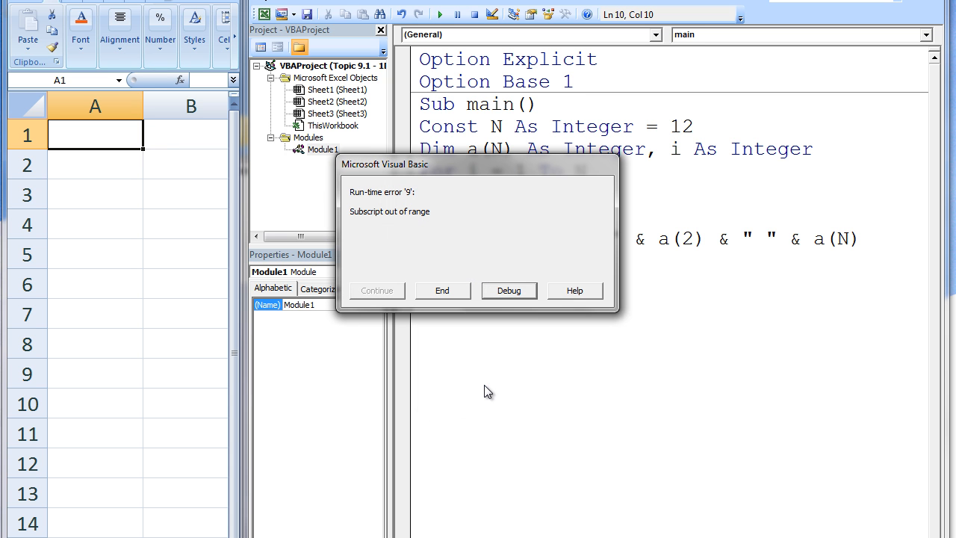